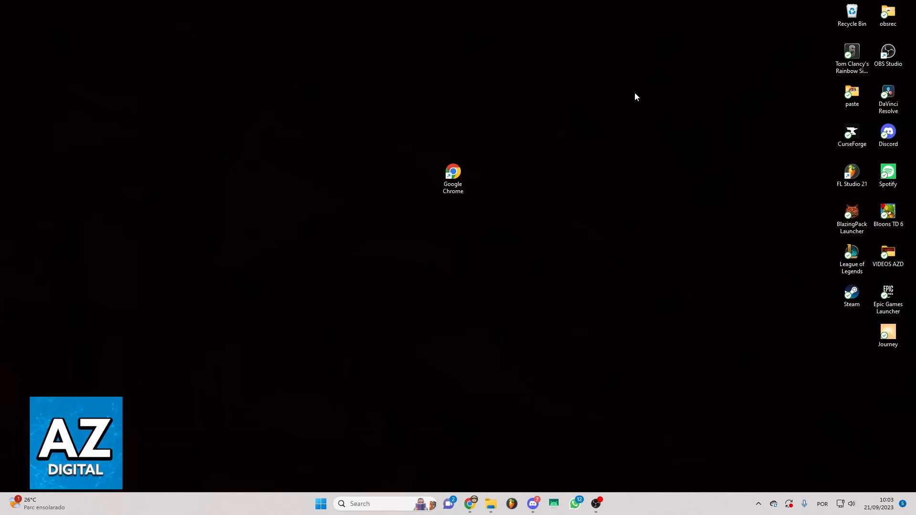
# - Launch Google Chrome and go to the Xbox official site via the 'xbox' address-bar suggestion
pyautogui.click(453, 173)
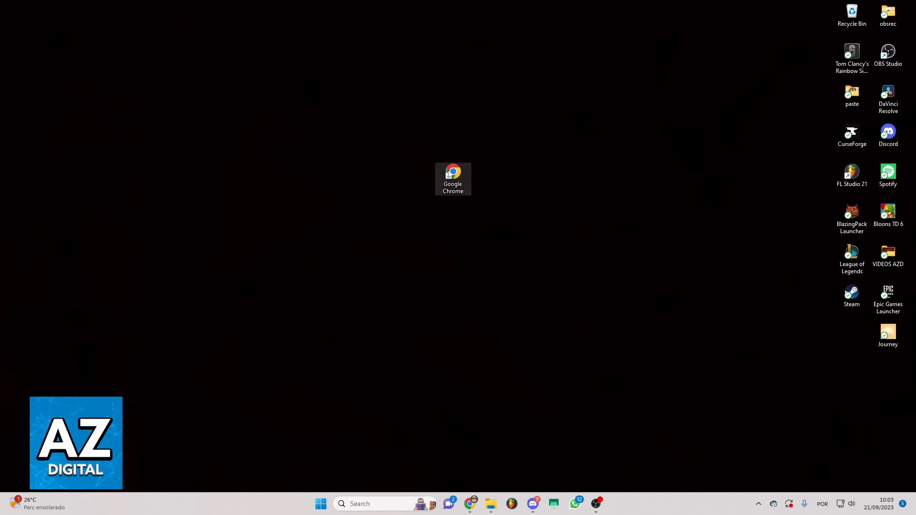
pyautogui.doubleClick(452, 173)
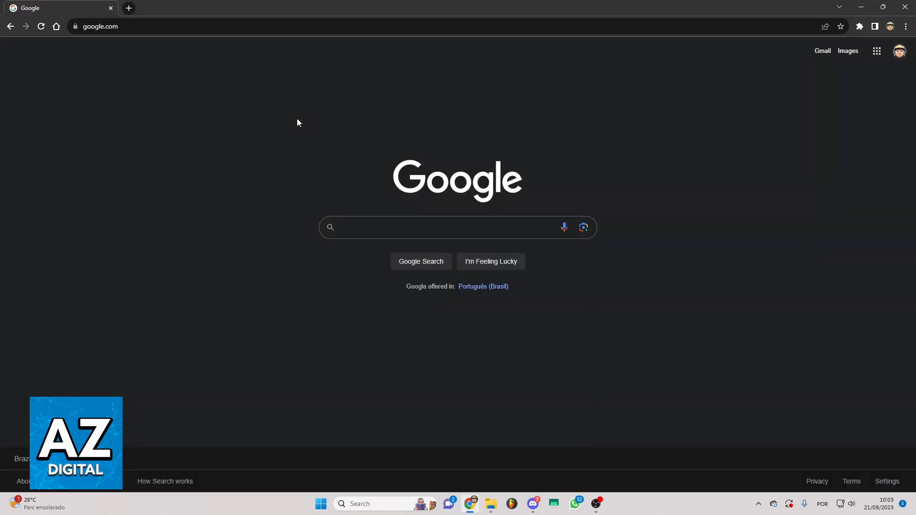
pyautogui.moveTo(250, 89)
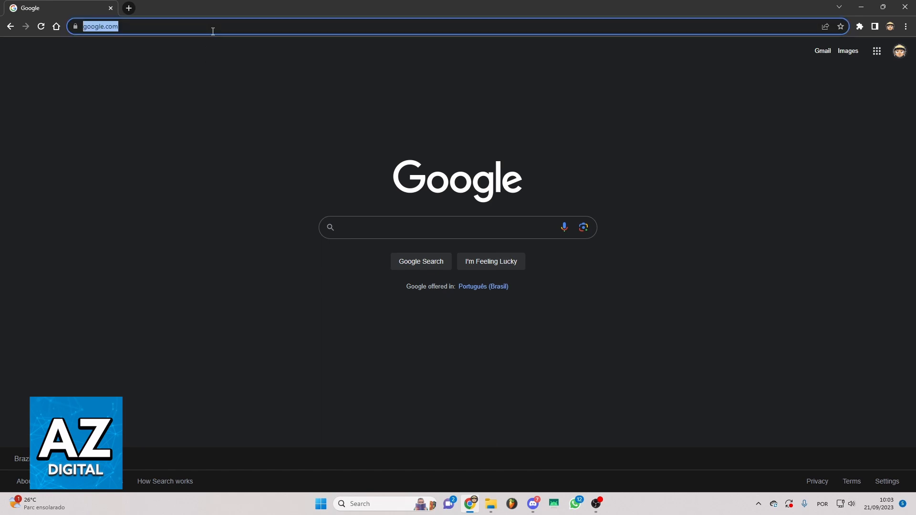
pyautogui.write('xbox')
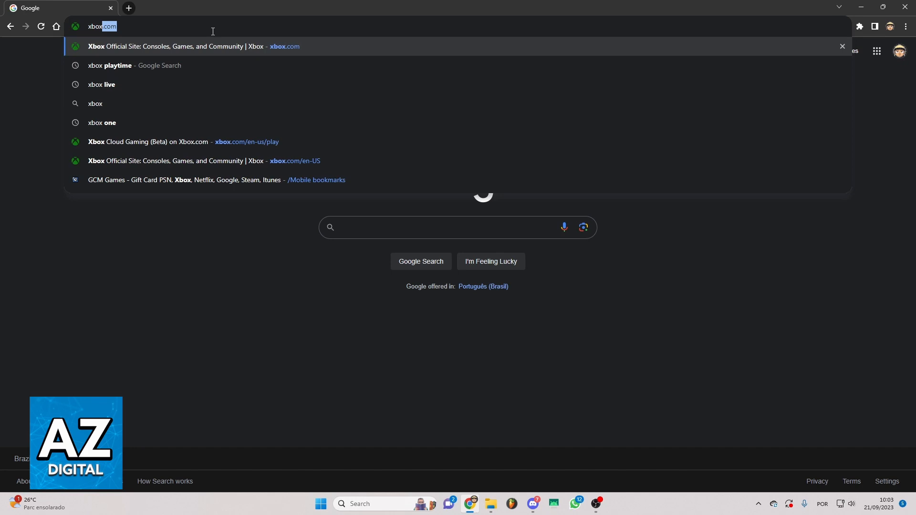
pyautogui.click(179, 46)
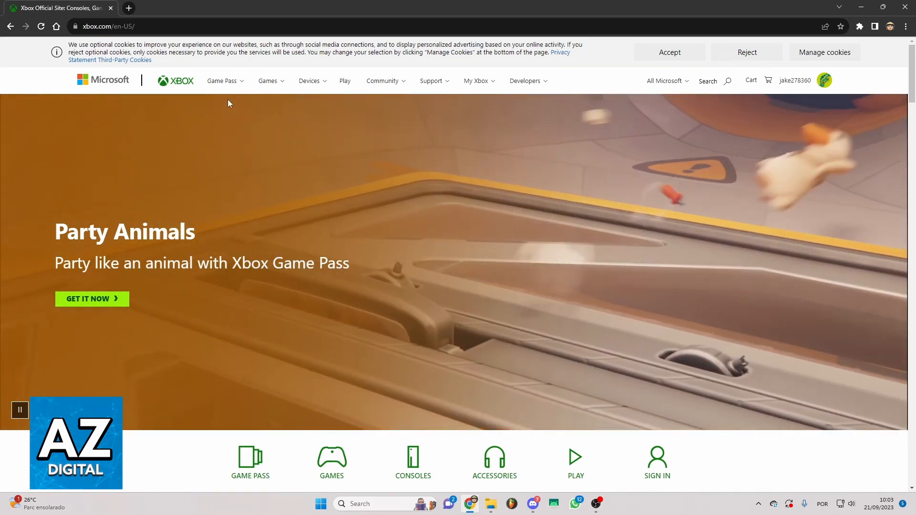
# - Navigate from the Game Pass menu to the Xbox Cloud Gaming (Beta) page
pyautogui.click(221, 80)
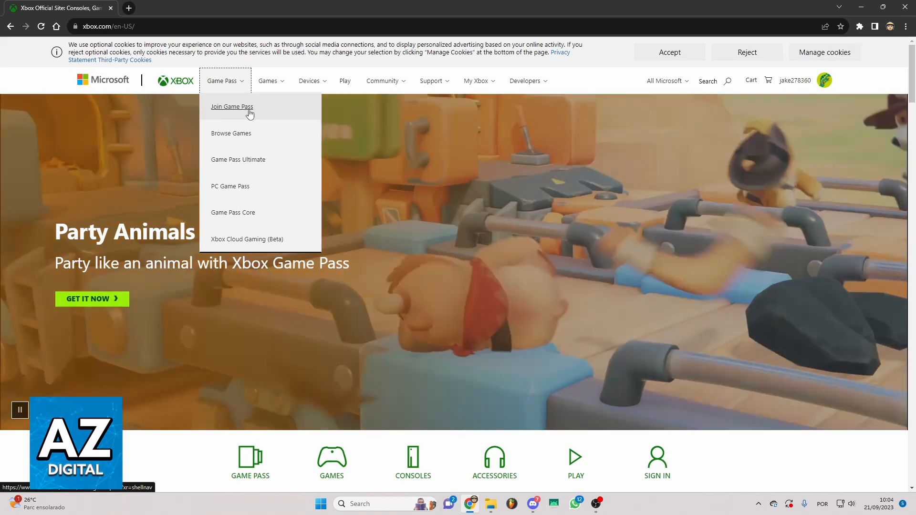
pyautogui.moveTo(274, 145)
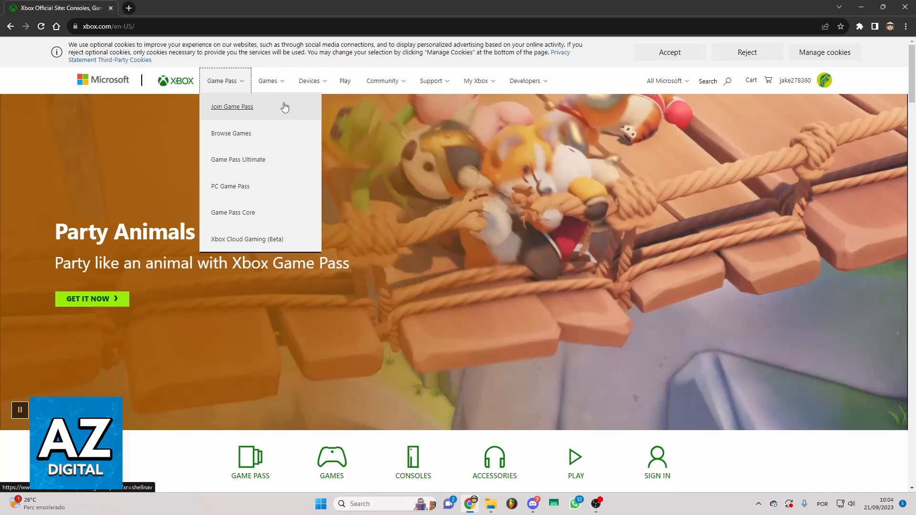
pyautogui.moveTo(276, 241)
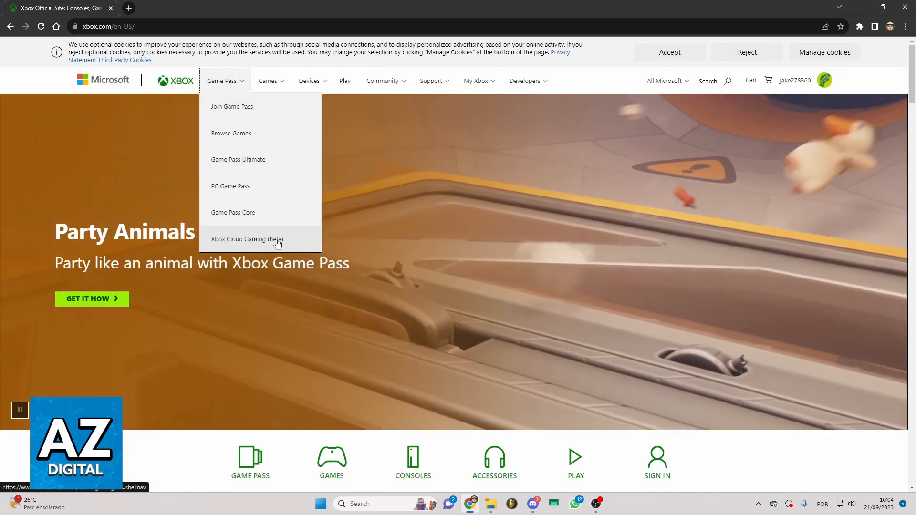
pyautogui.click(247, 238)
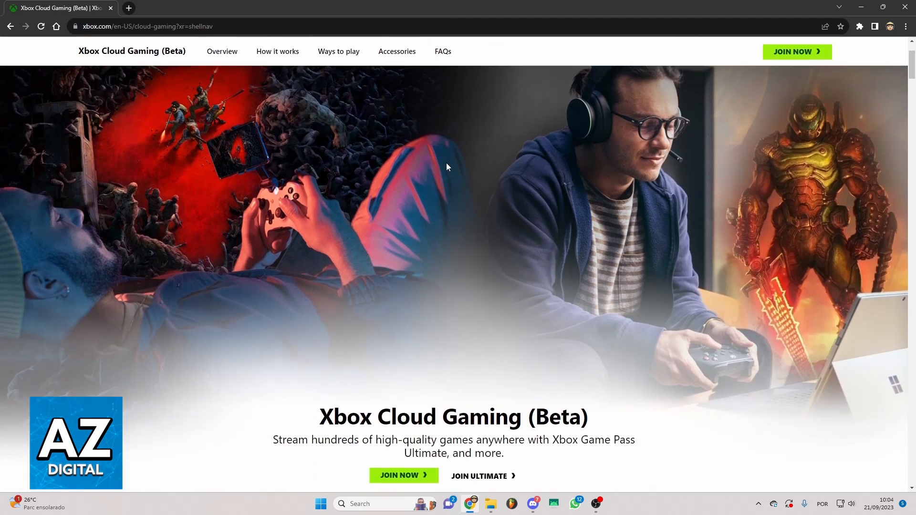
# - Join Now to enter the Cloud Gaming play hub featuring Party Animals and Lies of P
pyautogui.scroll(-3)
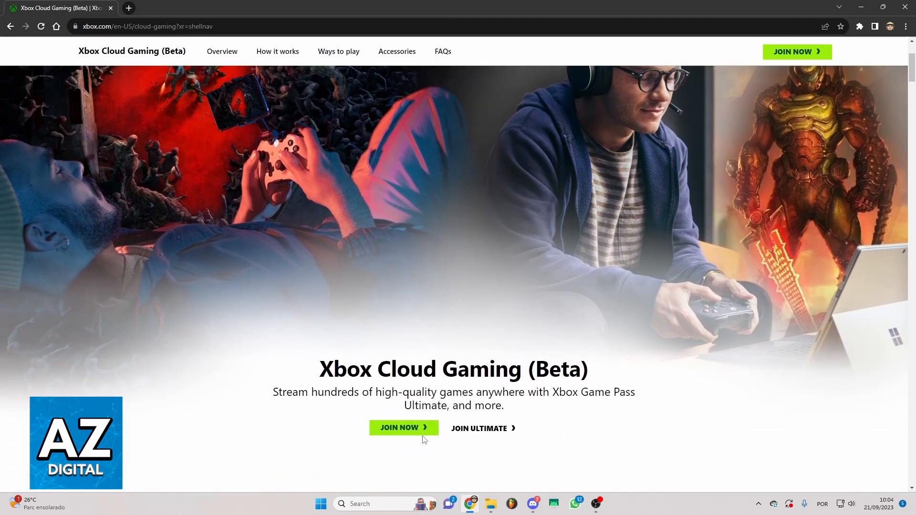
pyautogui.click(399, 427)
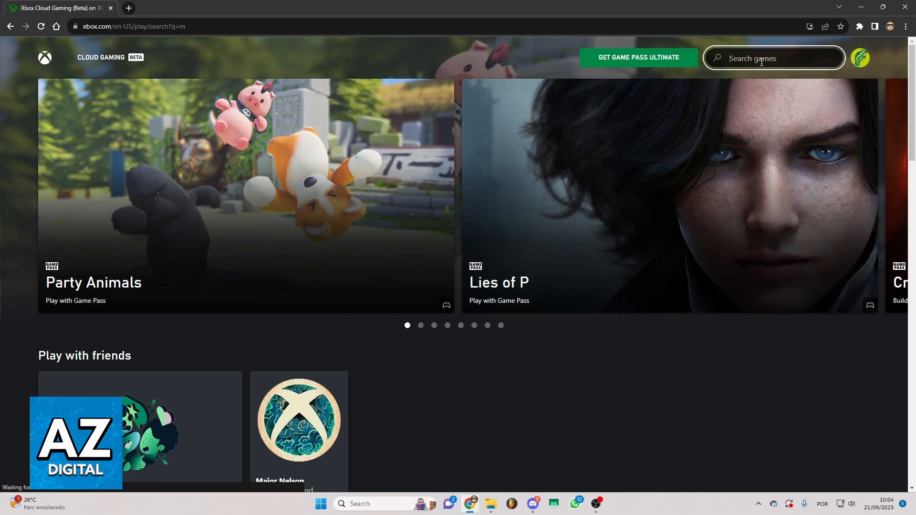
# - Search the library for 'minecraft' and go to the Minecraft Legends game page
pyautogui.write('minecraft')
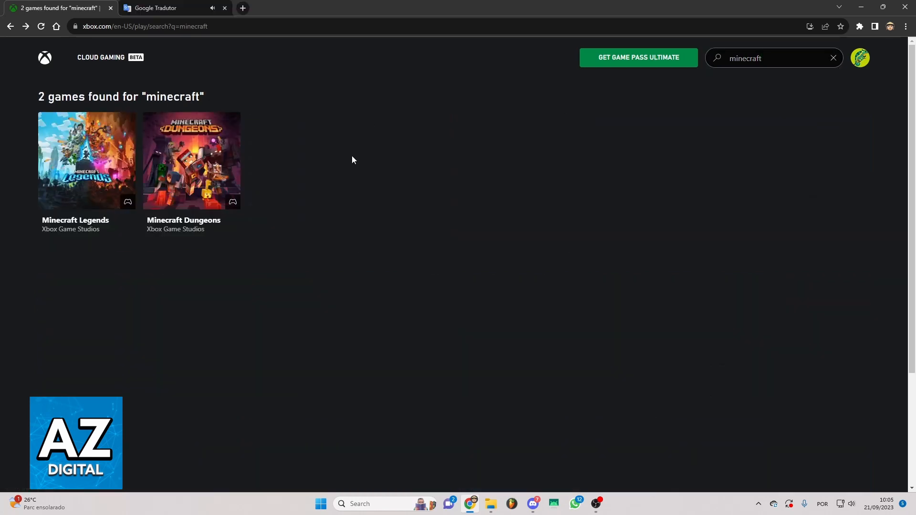
pyautogui.moveTo(212, 180)
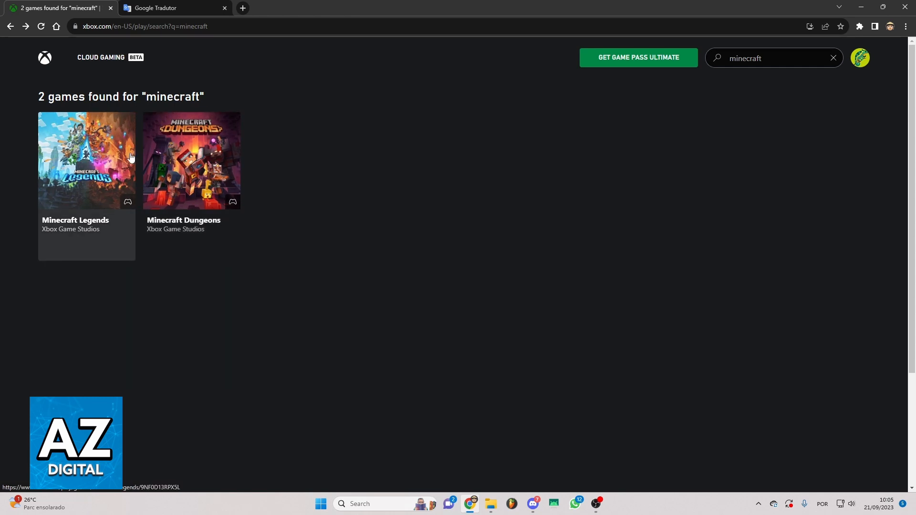
pyautogui.click(87, 160)
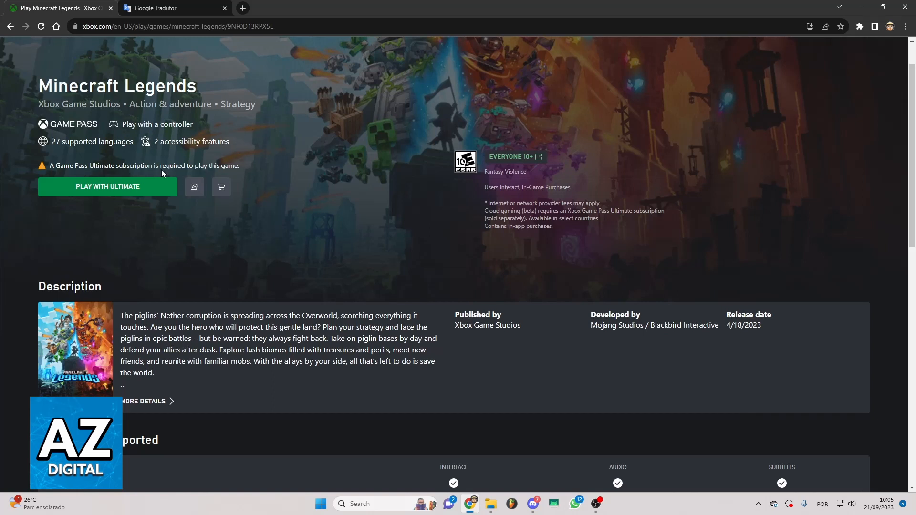
pyautogui.moveTo(127, 169)
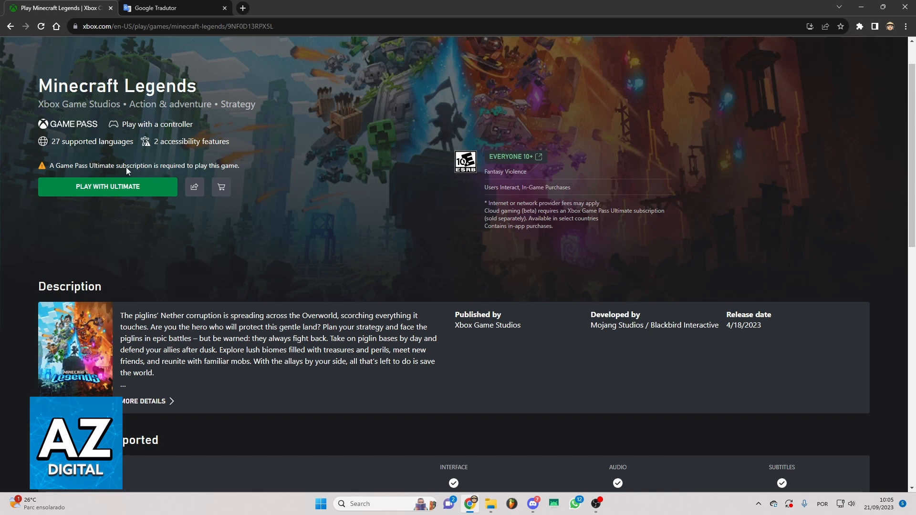
pyautogui.moveTo(179, 219)
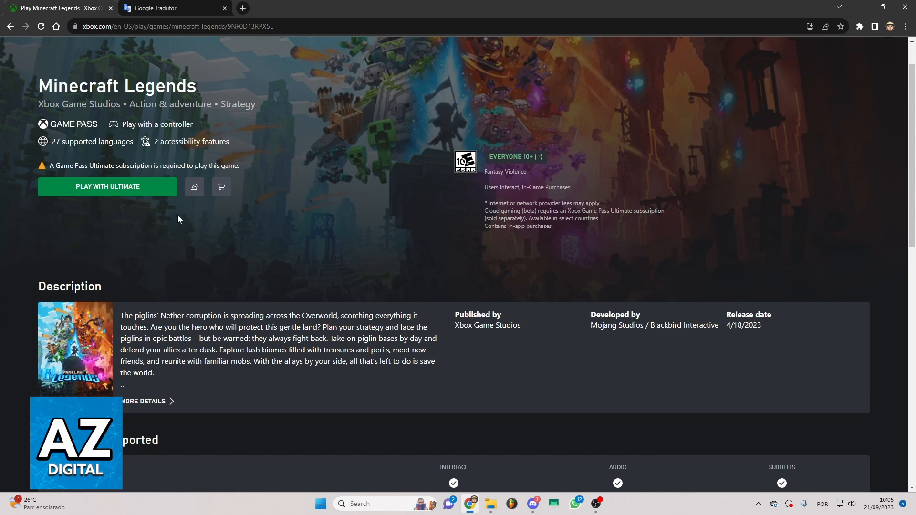
pyautogui.moveTo(210, 187)
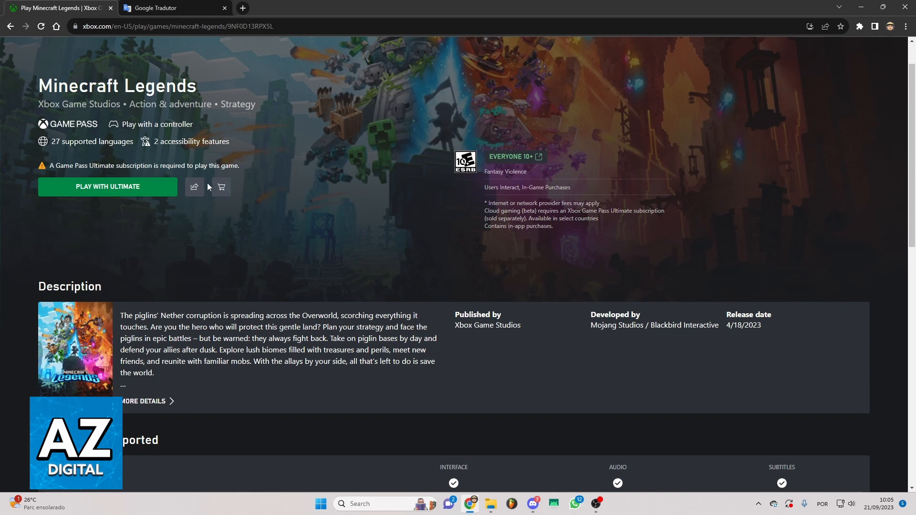
pyautogui.moveTo(206, 205)
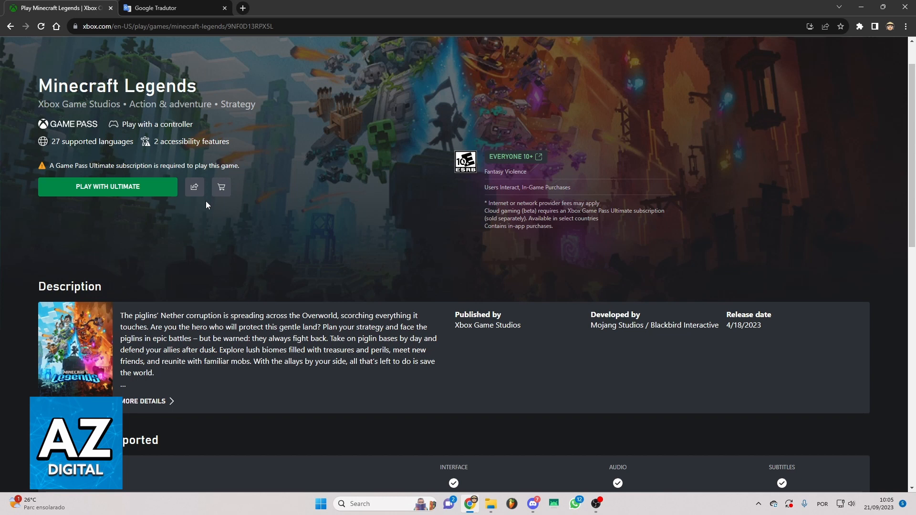